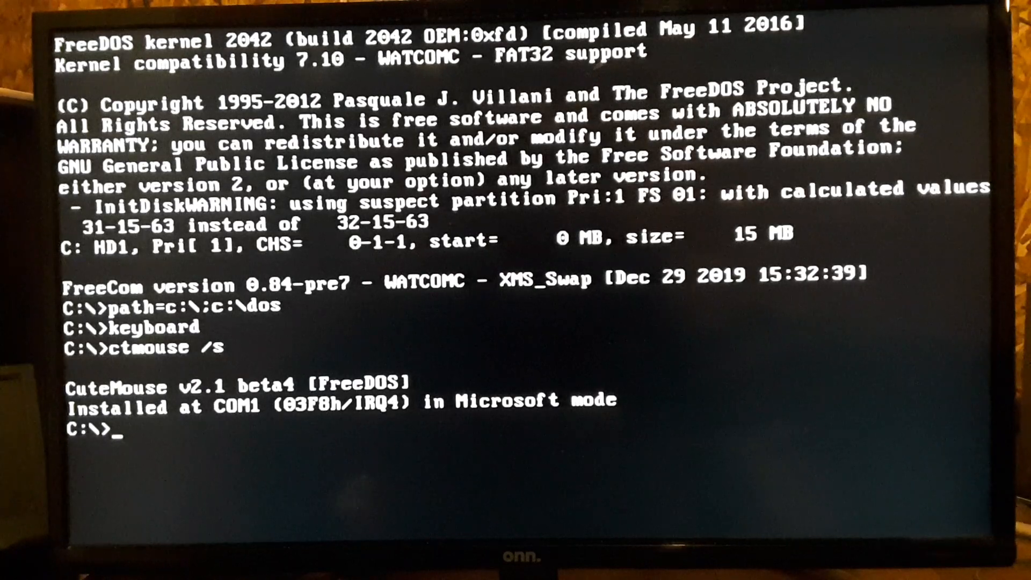
# - Launch FreeDOS Edit from the C:\> prompt with the edit command
pyautogui.write('edit')
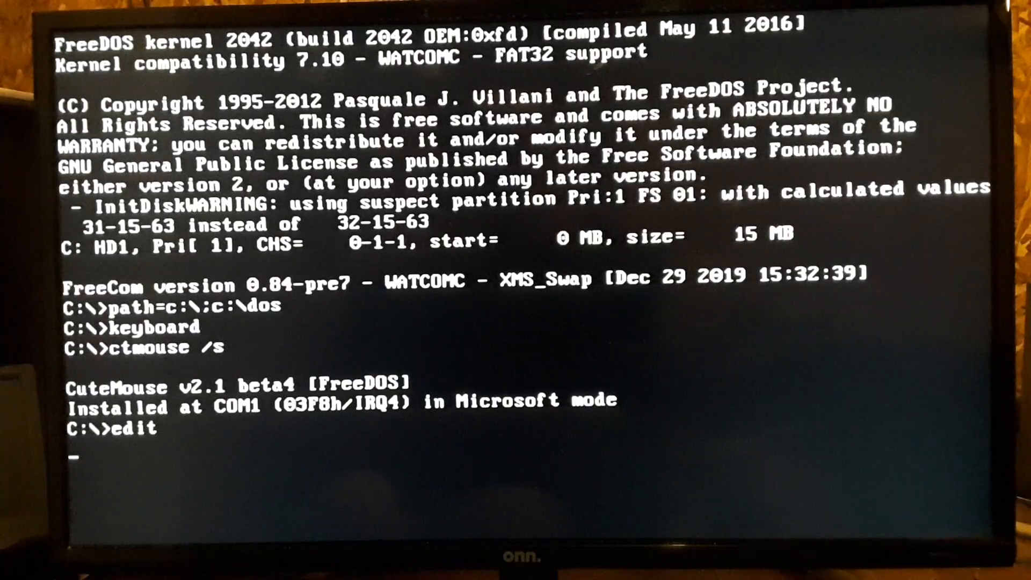
pyautogui.press('enter')
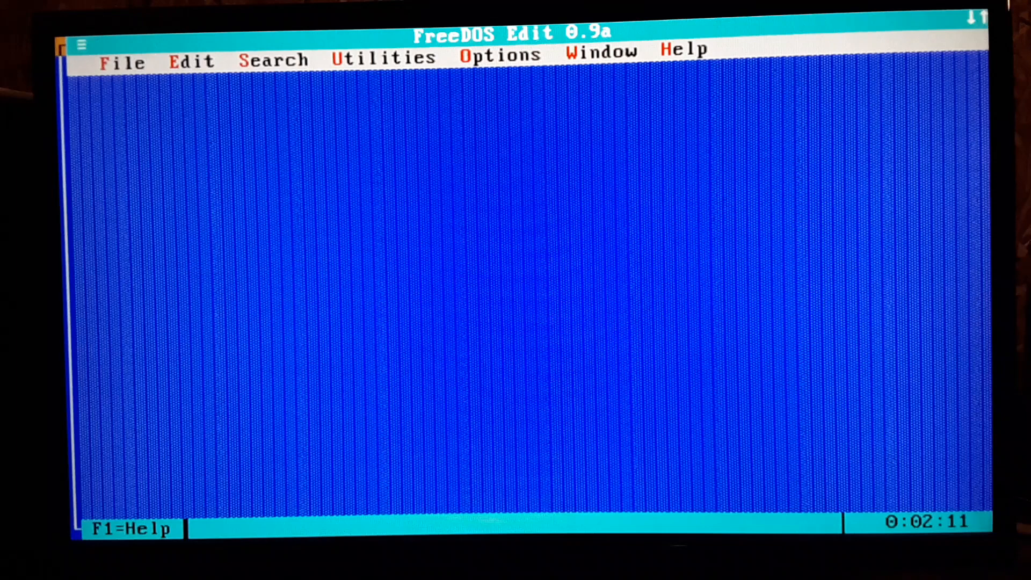
# - View AUTOEXEC.BAT via File > Open, then exit the editor back to the prompt
pyautogui.click(121, 59)
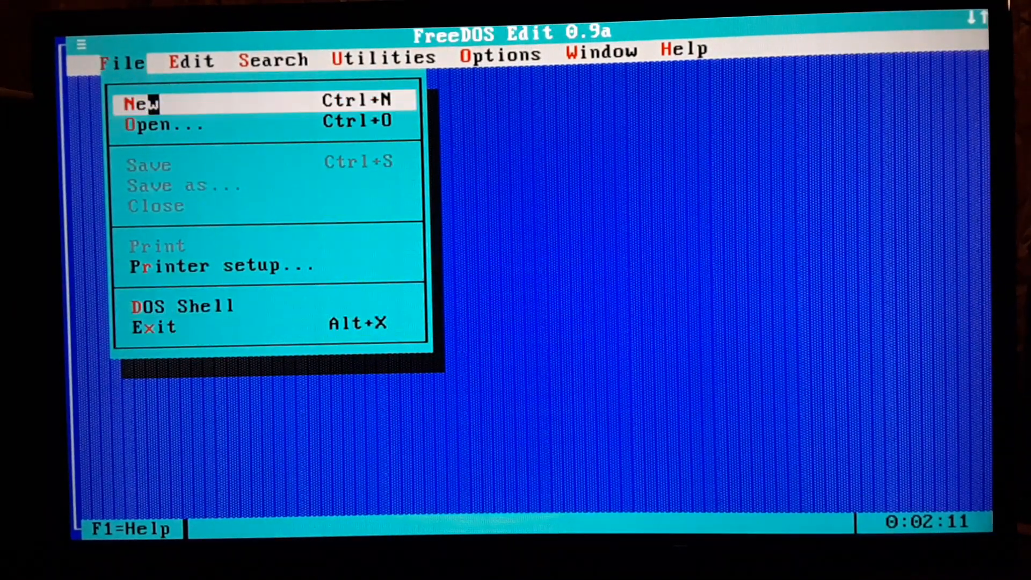
pyautogui.click(150, 125)
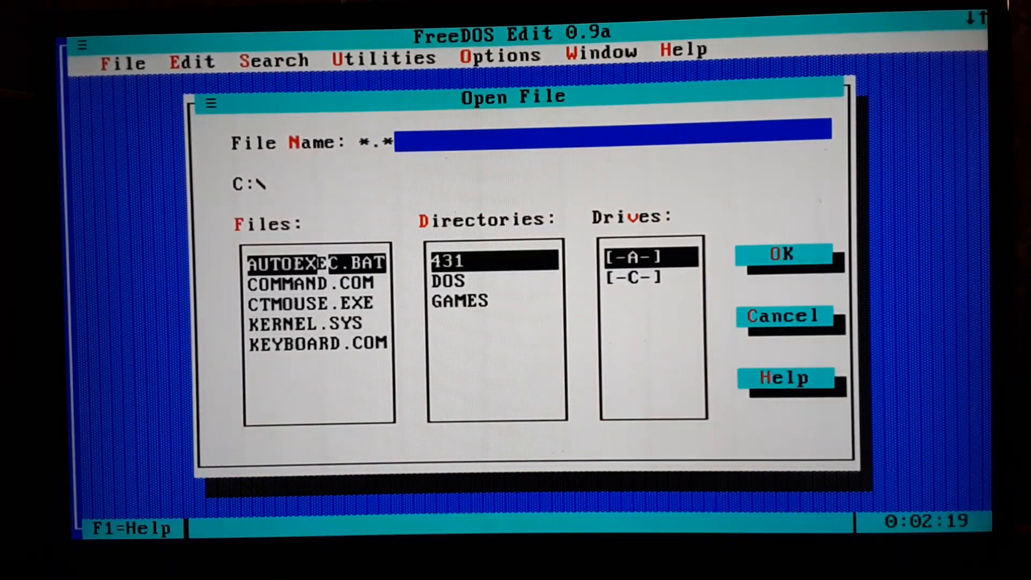
pyautogui.click(782, 255)
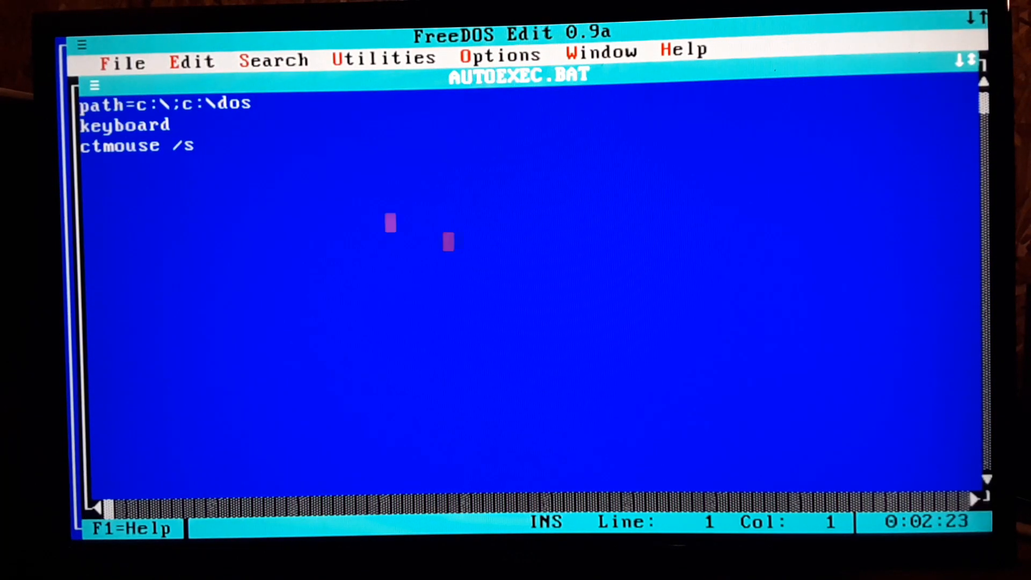
pyautogui.moveTo(741, 195)
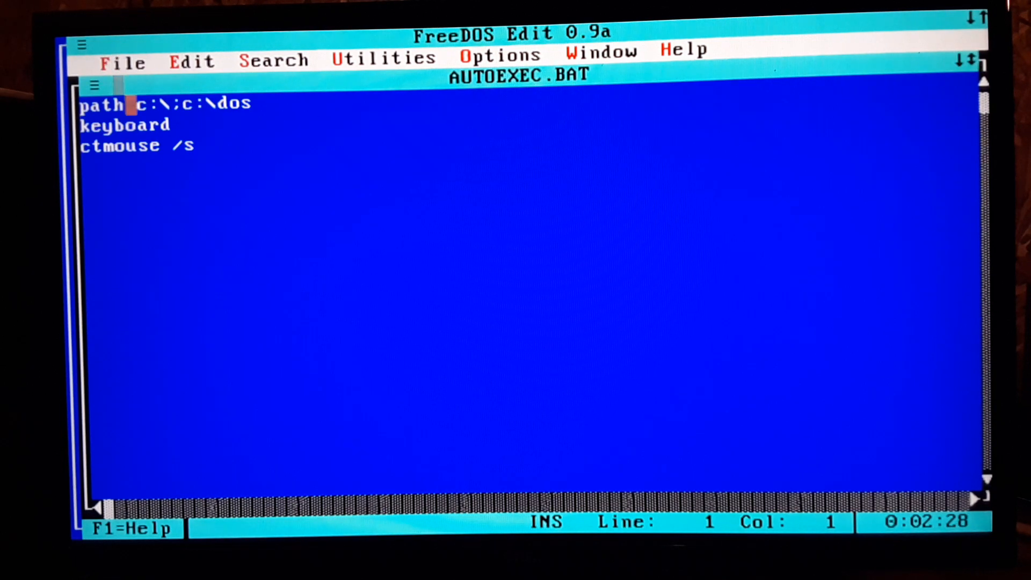
pyautogui.click(122, 61)
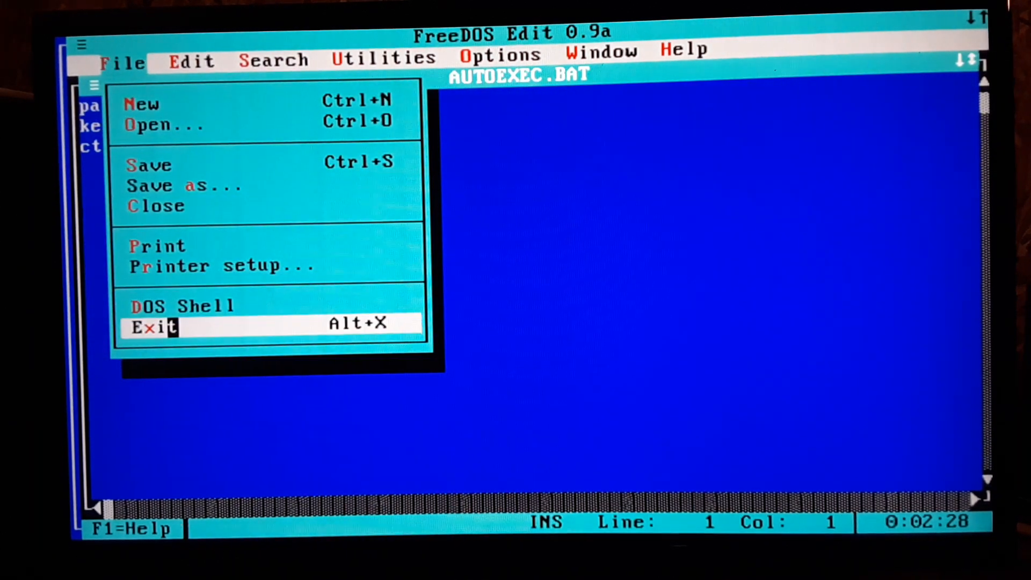
pyautogui.click(155, 326)
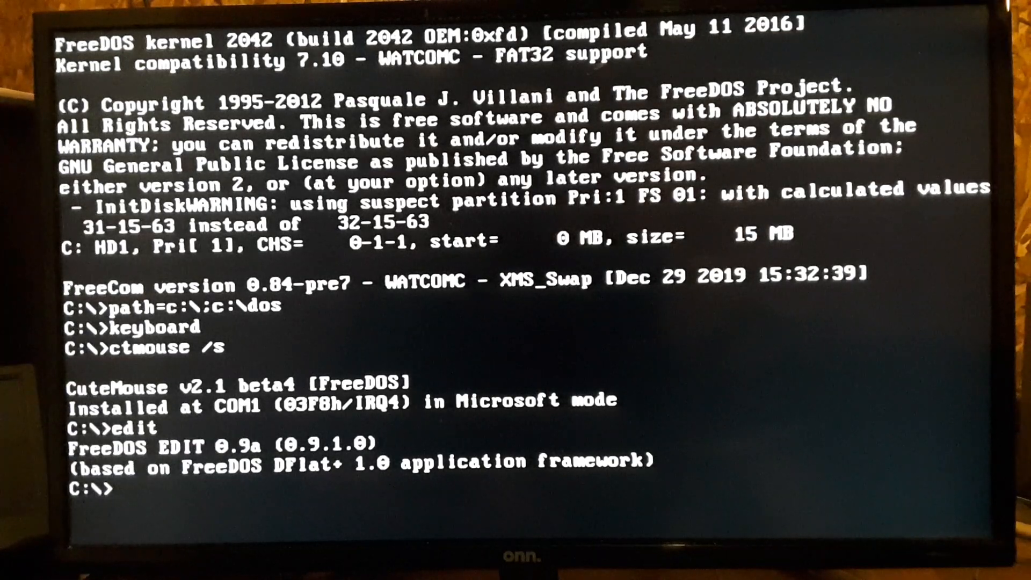
# - Change into the 431 folder and run main to bring up the LeetOS desktop
pyautogui.write('cd 431')
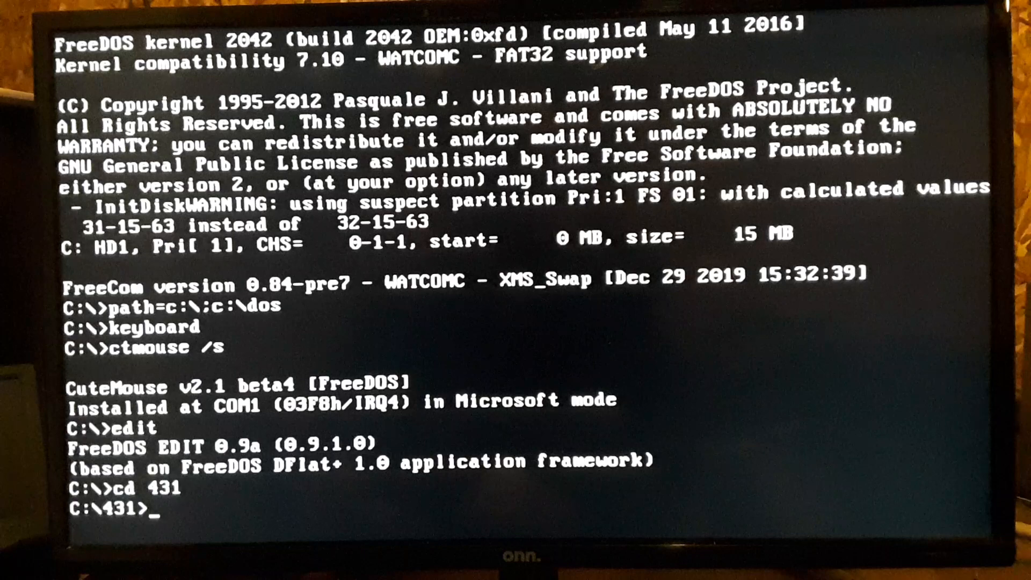
pyautogui.write('main')
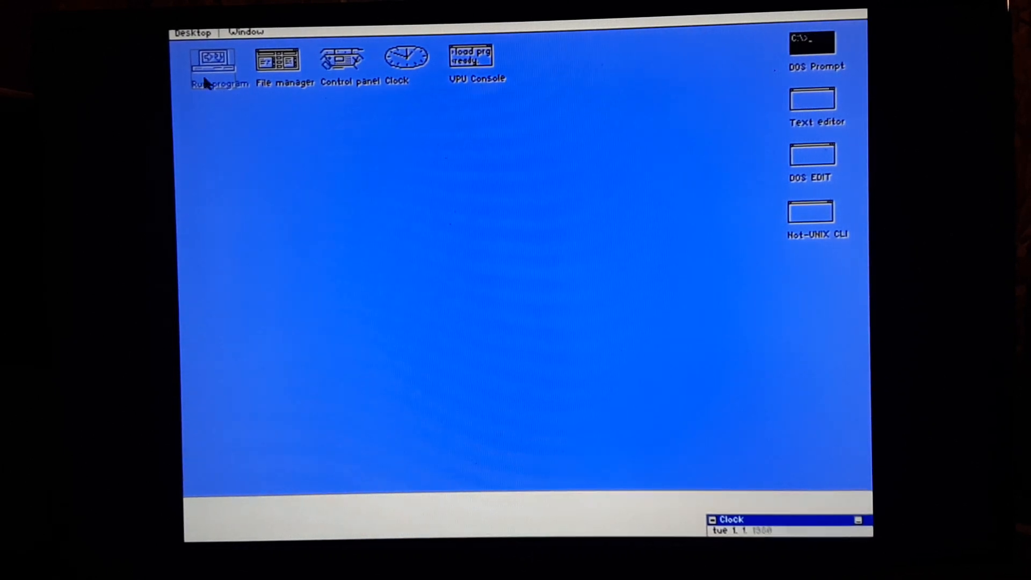
# - Toggle the Desktop menu twice, then bring up the Run program dialog
pyautogui.click(193, 32)
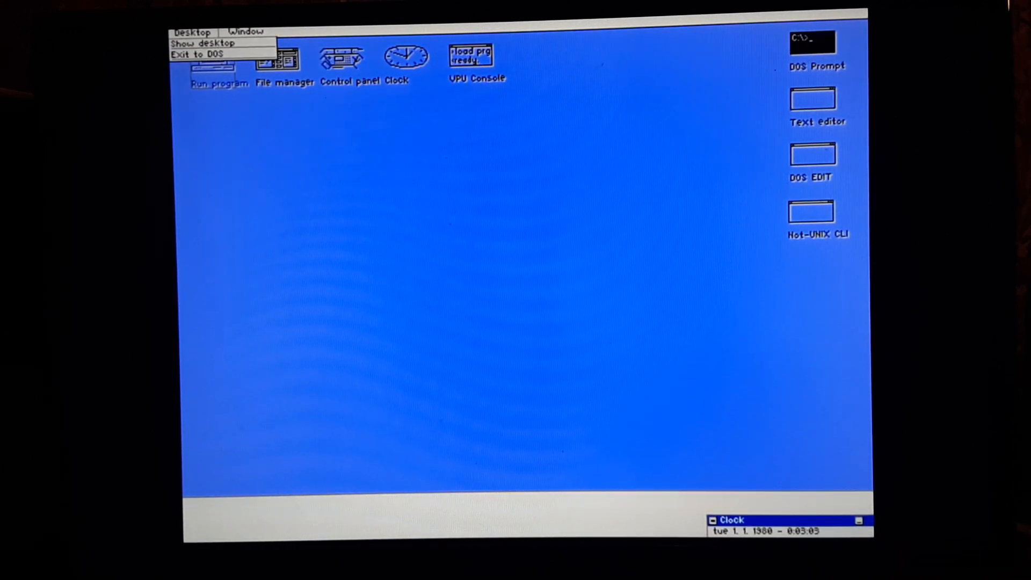
pyautogui.click(191, 31)
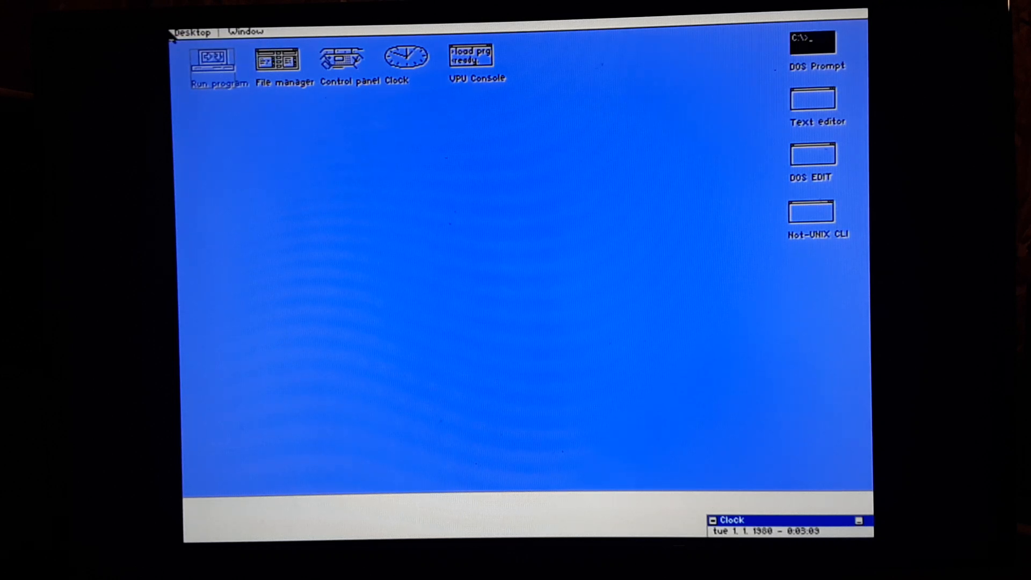
pyautogui.click(192, 31)
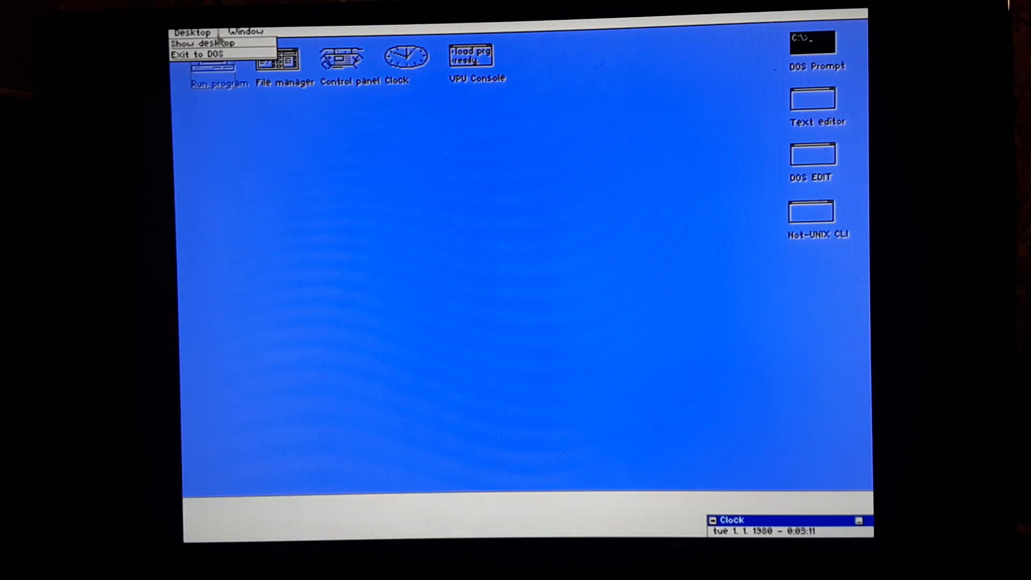
pyautogui.click(191, 31)
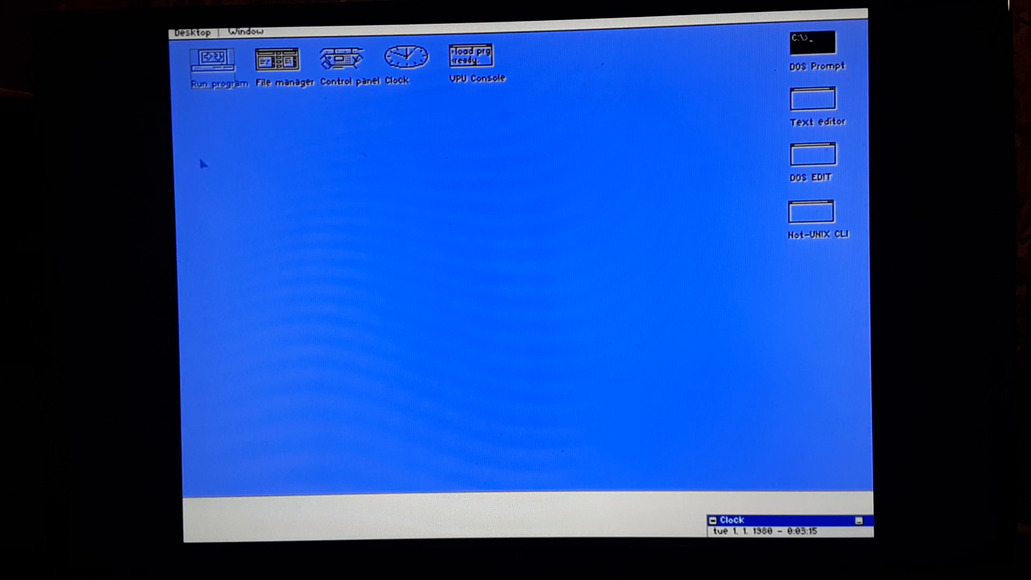
pyautogui.doubleClick(212, 57)
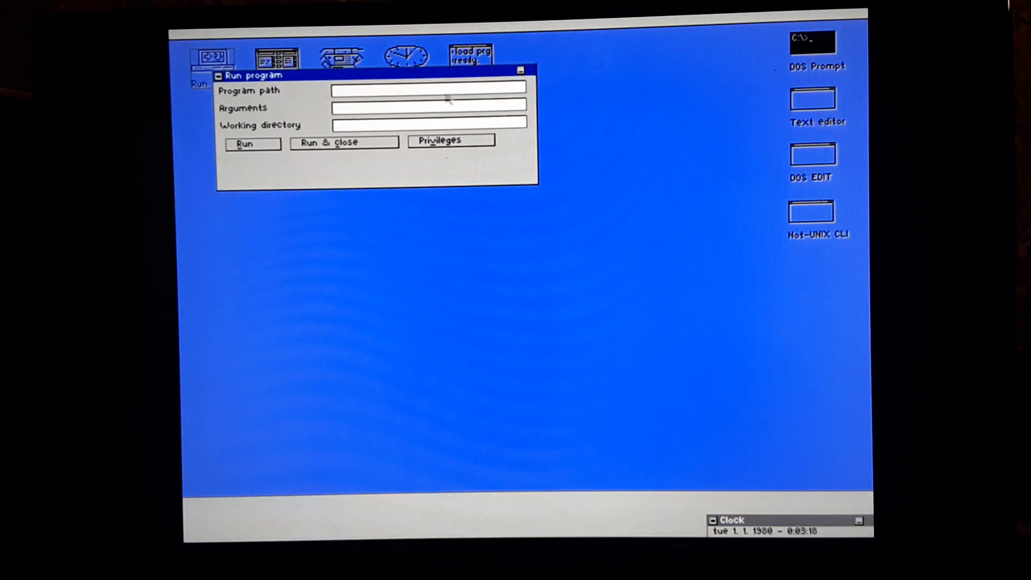
# - Enter \dos\debug.com as the program path and run it
pyautogui.click(427, 87)
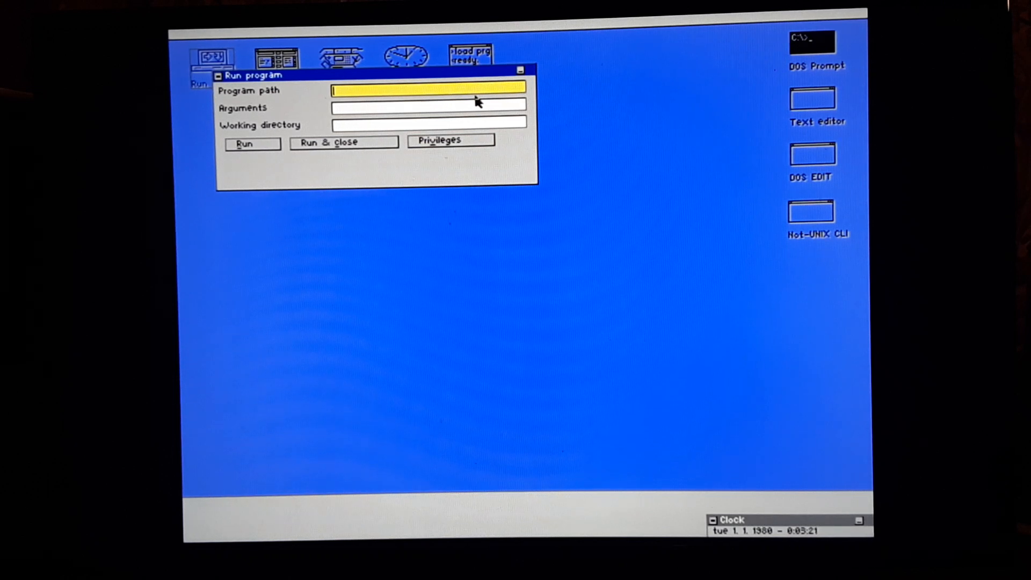
pyautogui.write('\\')
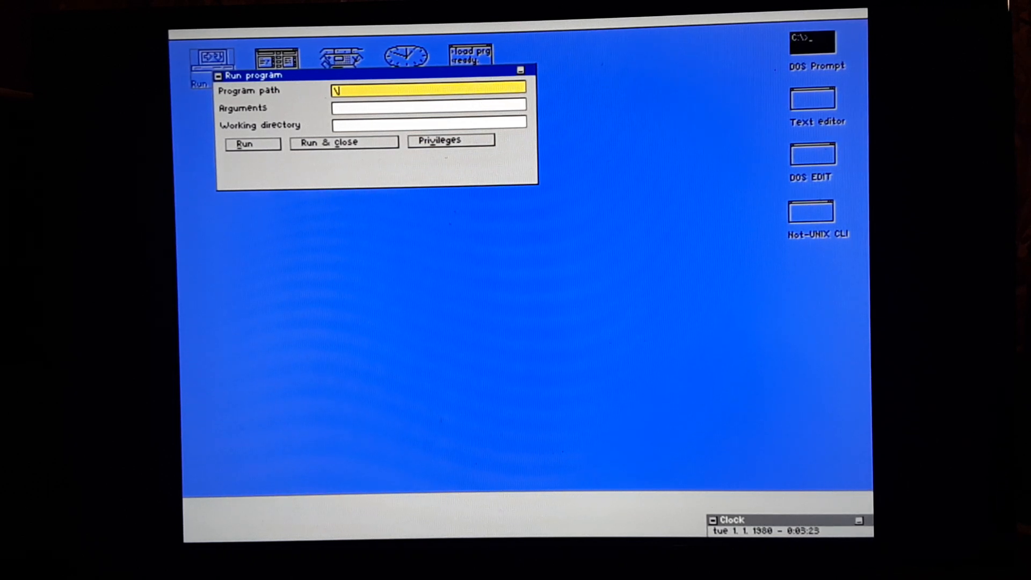
pyautogui.write('\\dos\\deb')
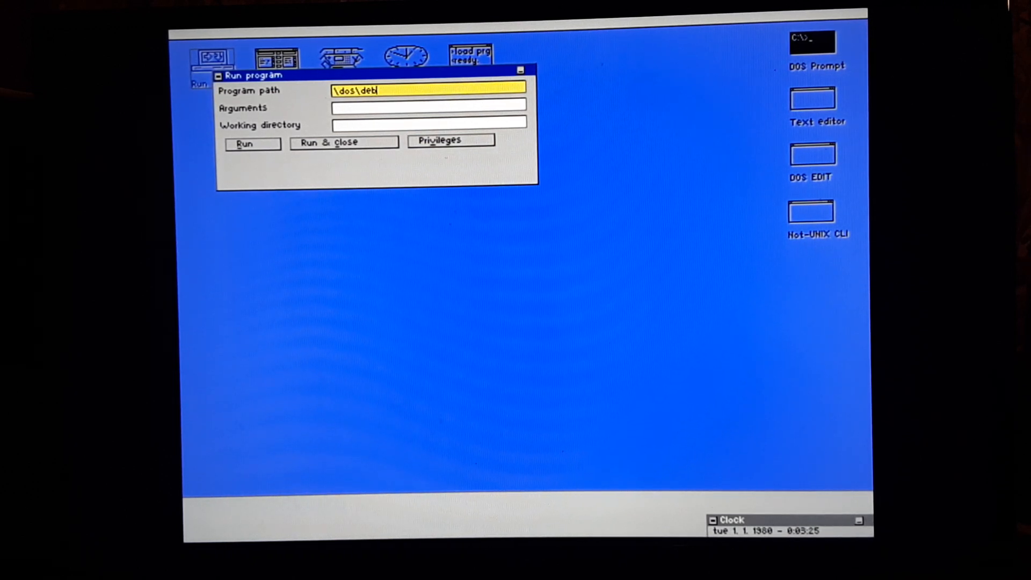
pyautogui.write('ug.com')
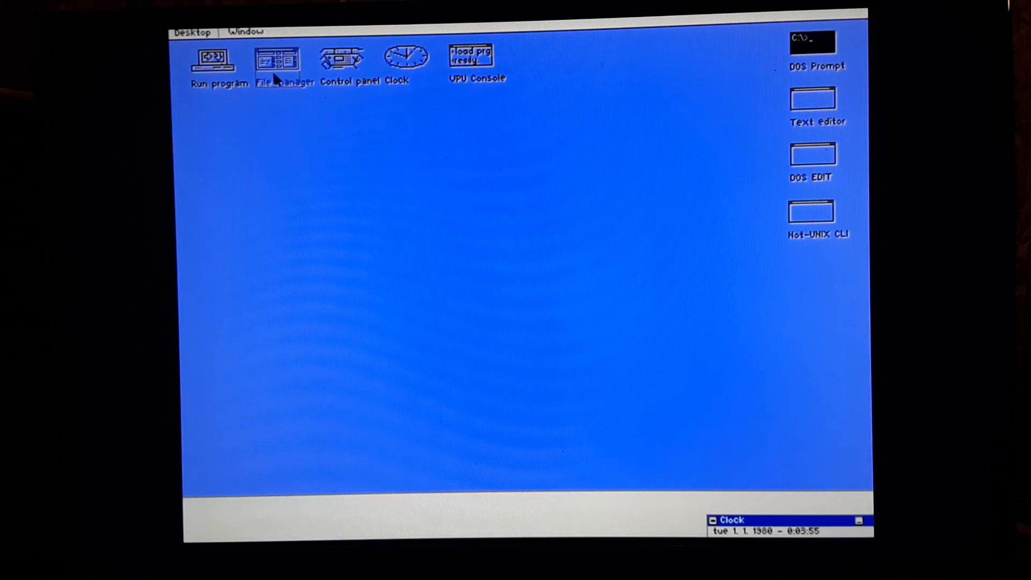
# - In File Manager, enter the GAMES folder, pick GAME.COM, then minimize the window
pyautogui.doubleClick(277, 58)
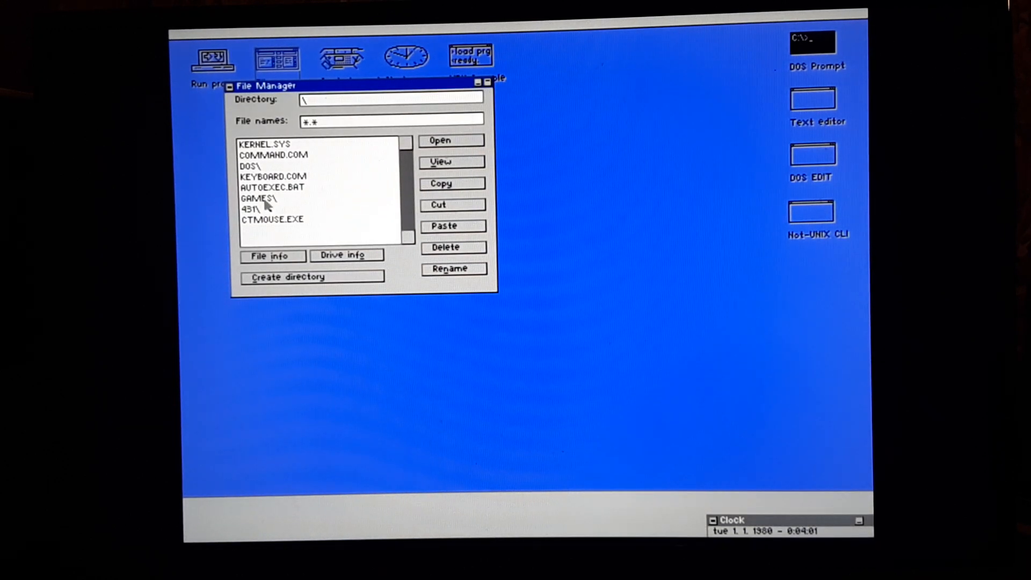
pyautogui.click(260, 198)
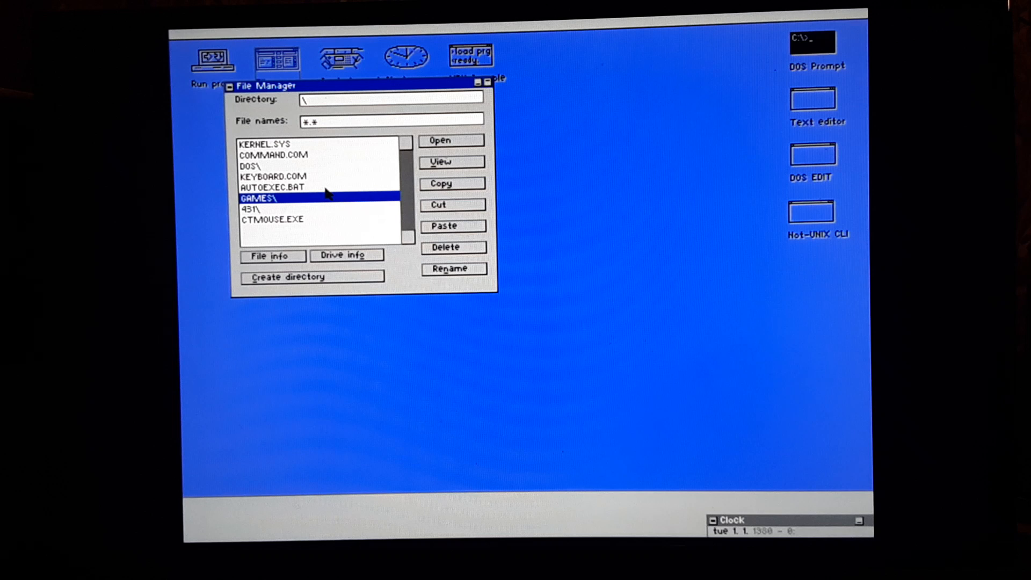
pyautogui.doubleClick(260, 198)
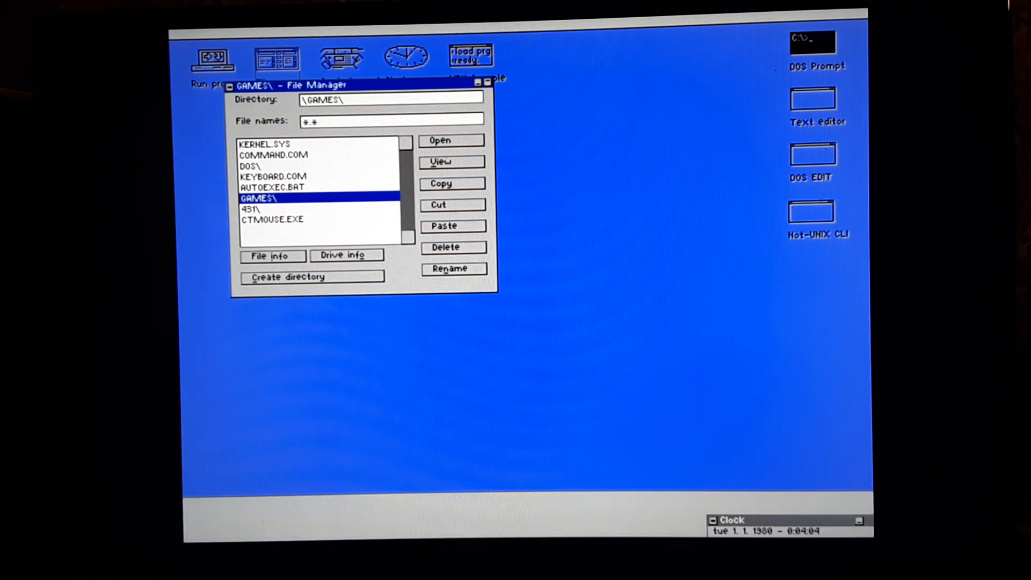
pyautogui.doubleClick(260, 197)
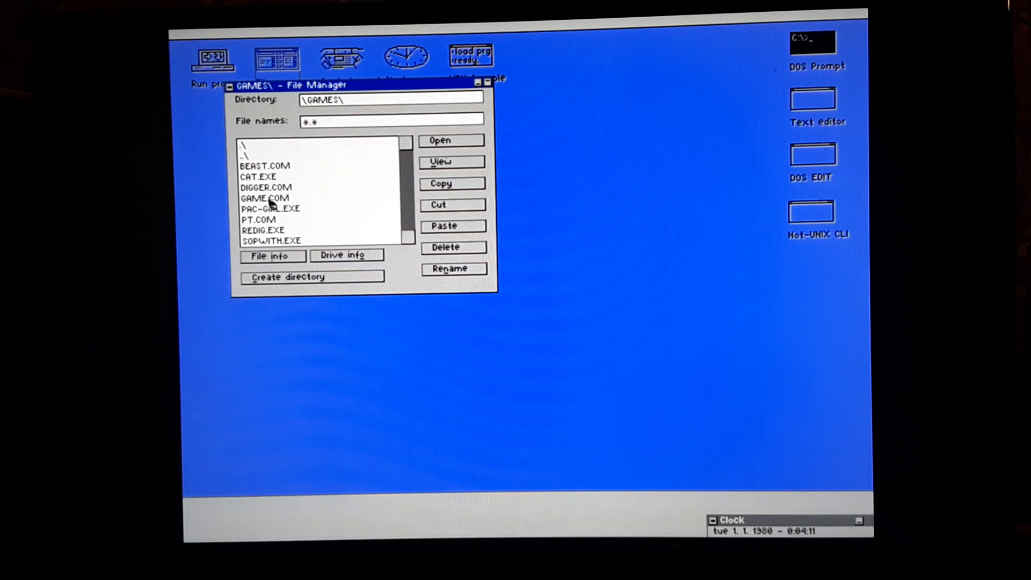
pyautogui.click(264, 198)
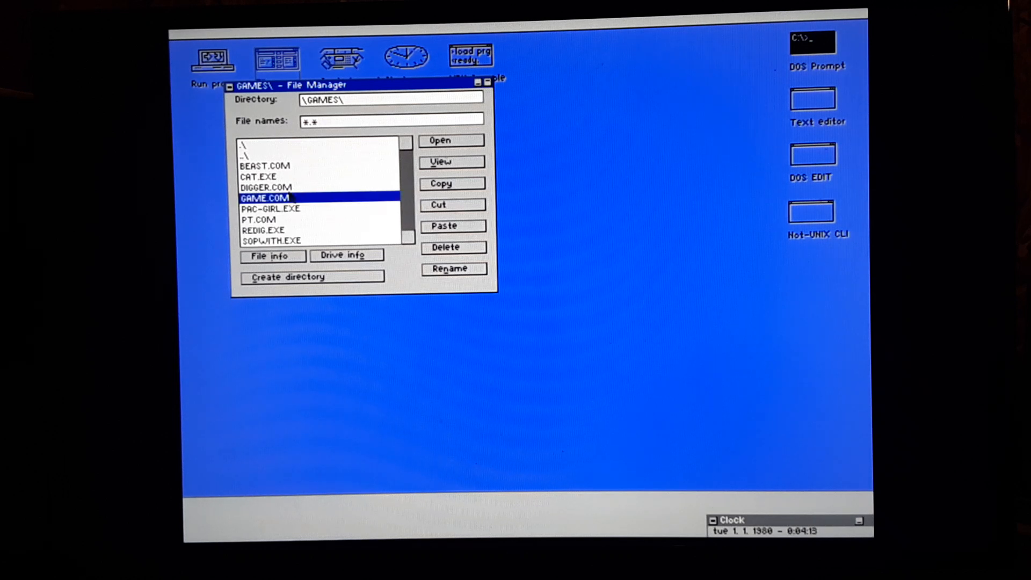
pyautogui.click(439, 140)
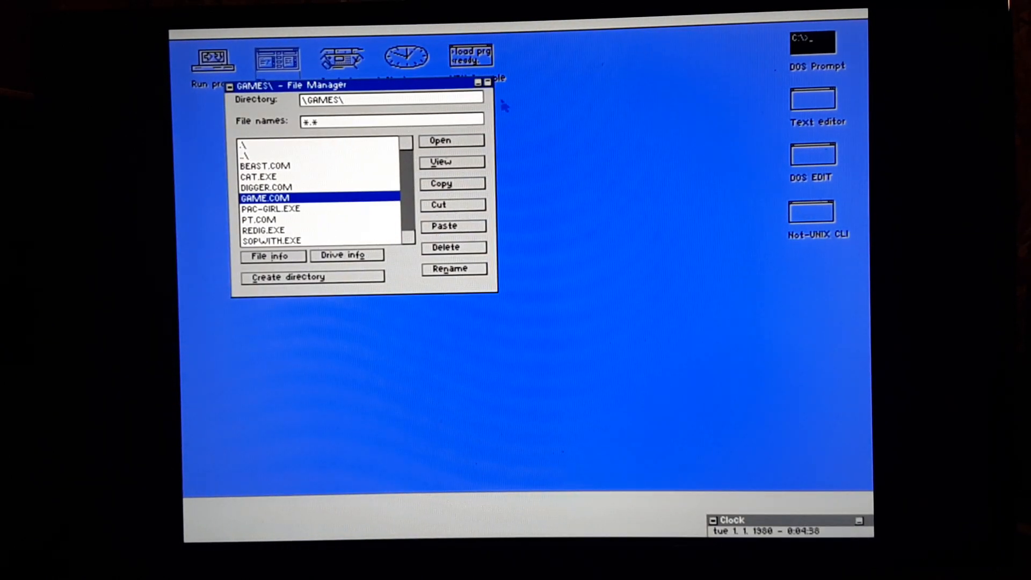
pyautogui.click(487, 84)
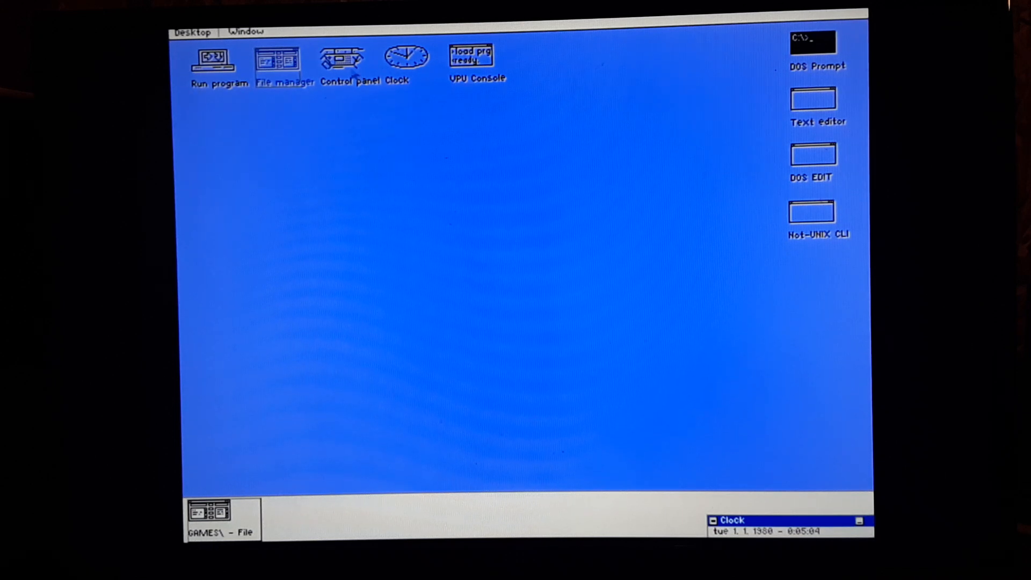
# - Launch the Control Panel and enter its Configuration screen
pyautogui.click(341, 59)
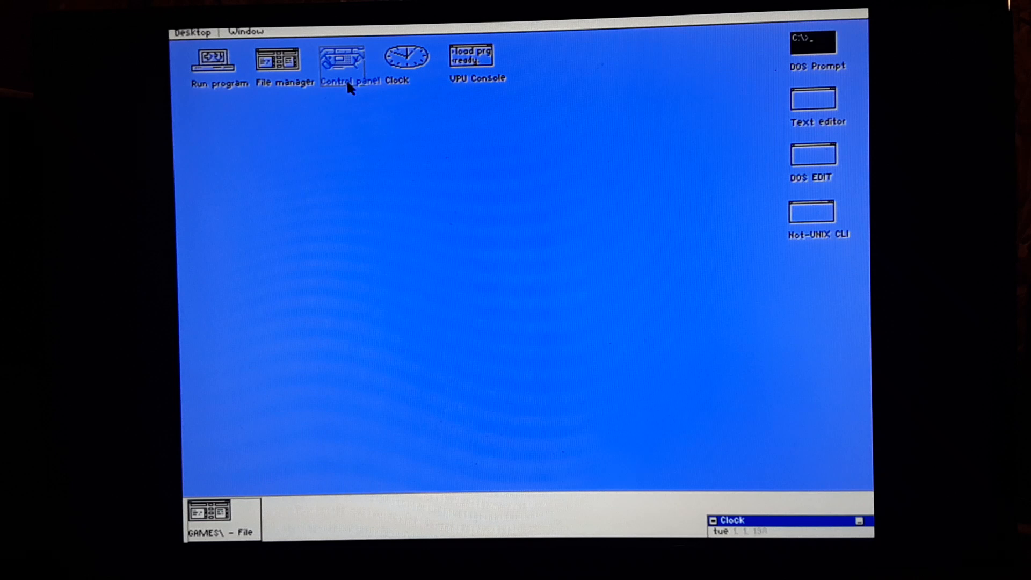
pyautogui.doubleClick(342, 55)
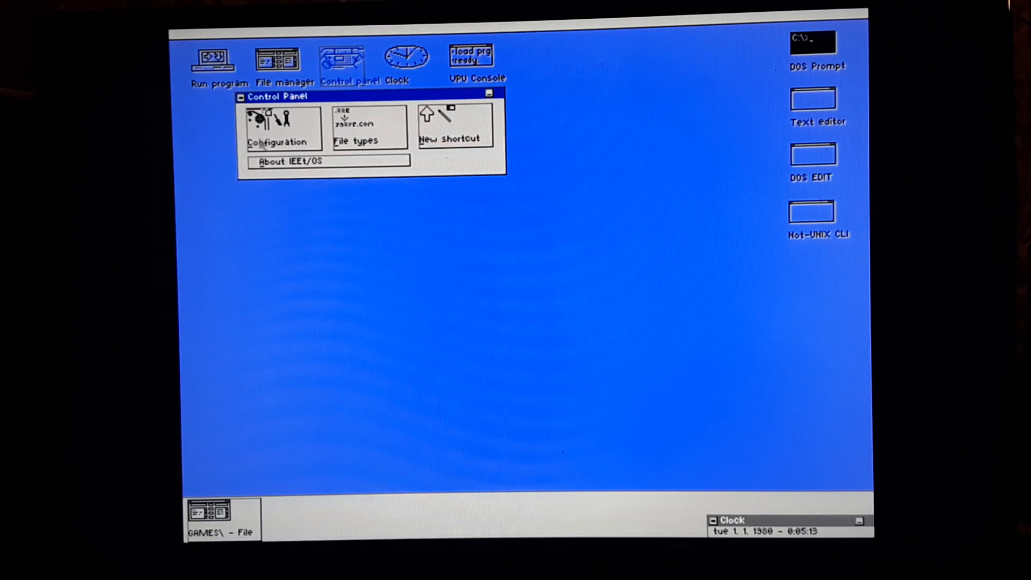
pyautogui.click(283, 124)
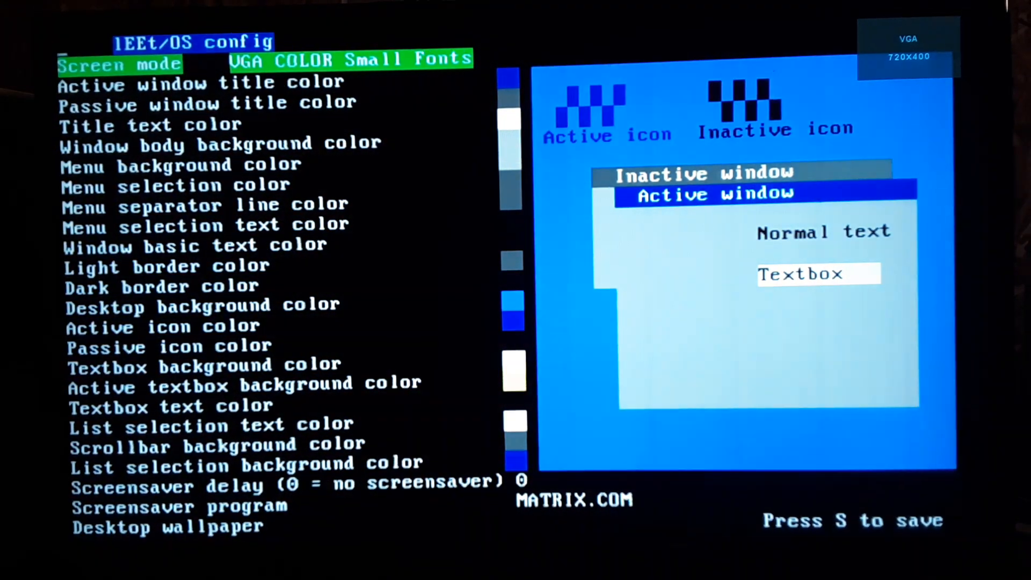
# - Arrow through the config options (window title colour etc.) and exit to the desktop
pyautogui.press('Down')
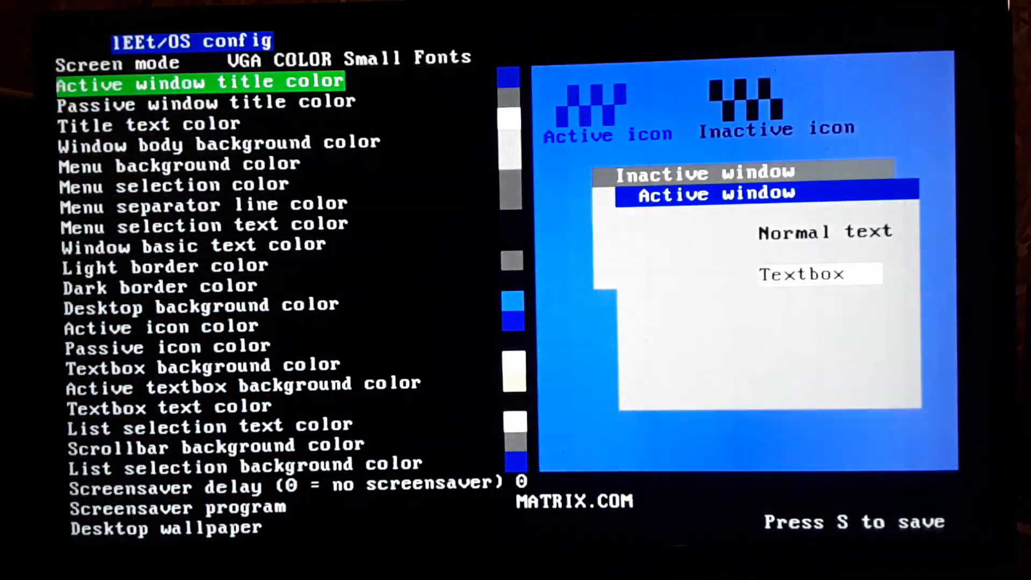
pyautogui.press('down')
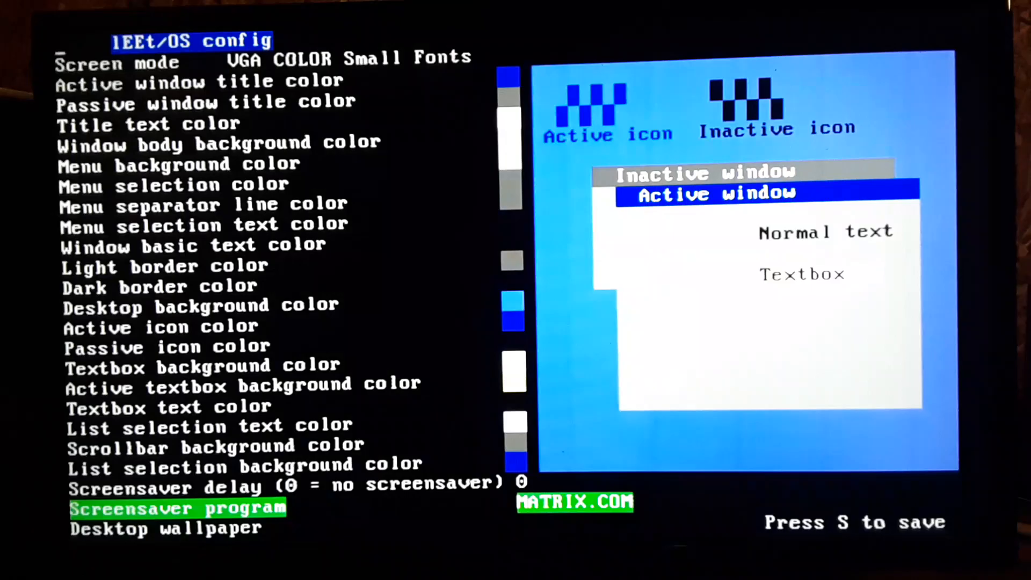
pyautogui.press('up')
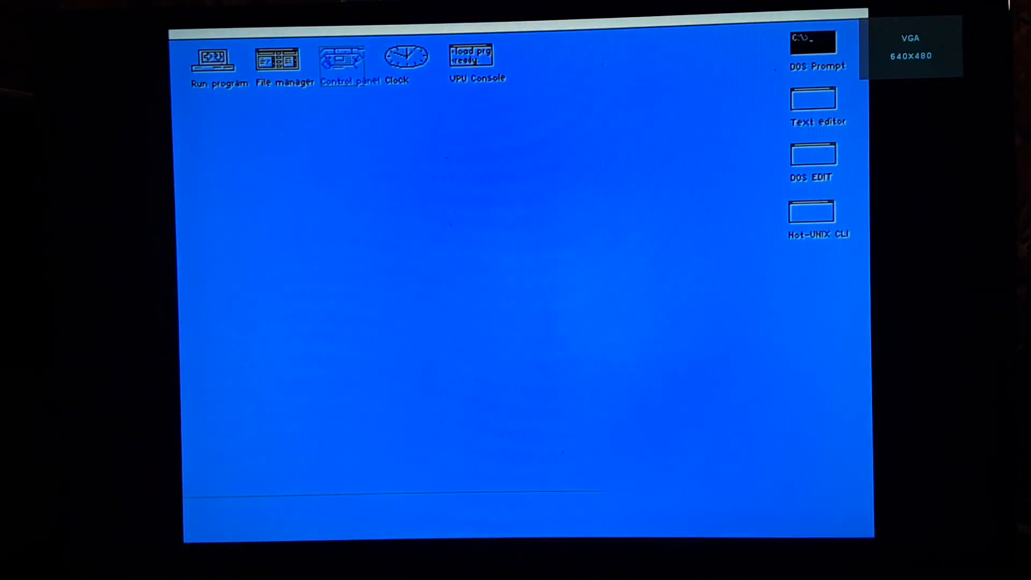
# - Reopen the Control Panel, close it again, leaving the Clock window on the desktop
pyautogui.doubleClick(341, 58)
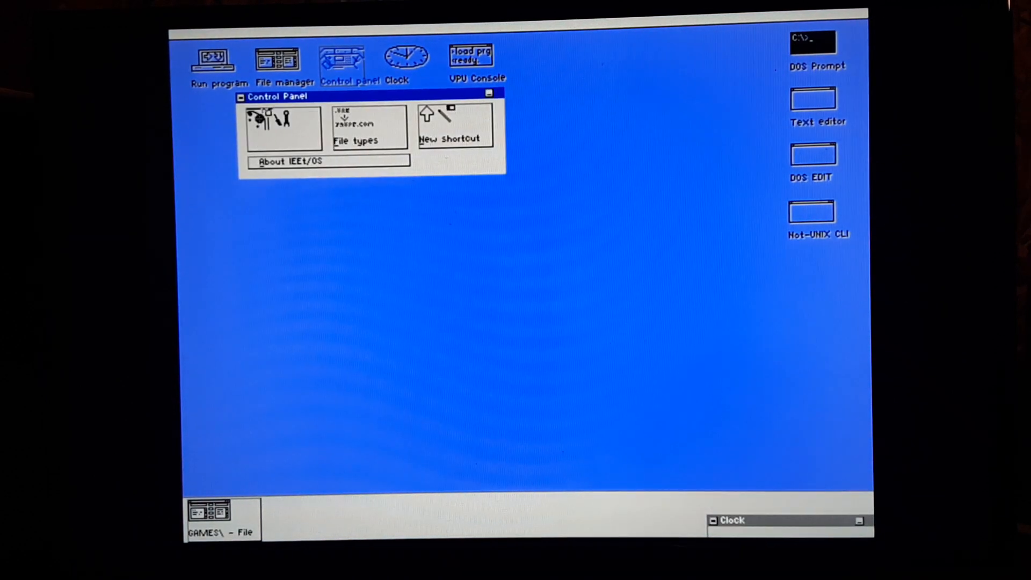
pyautogui.click(490, 97)
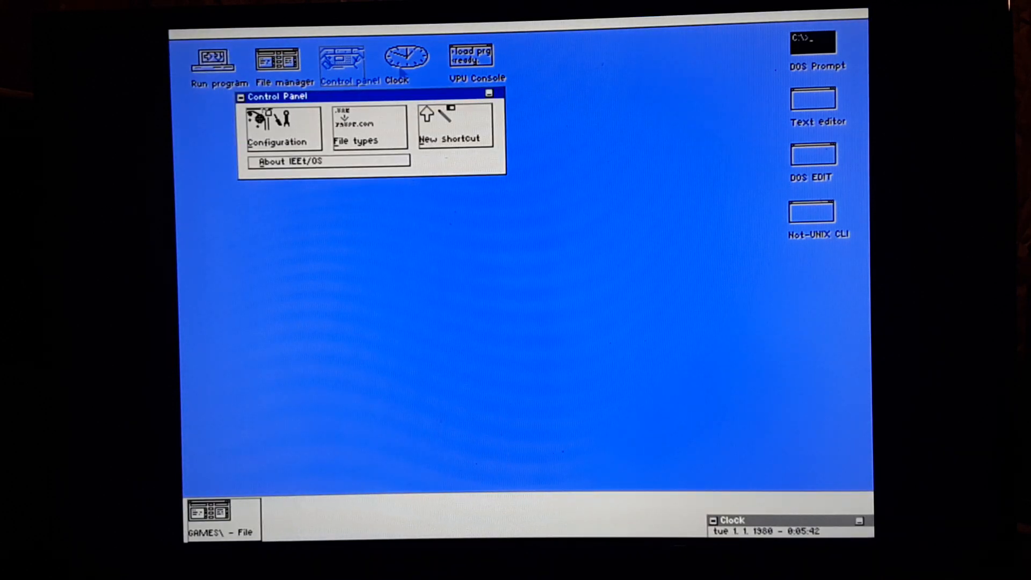
pyautogui.click(242, 97)
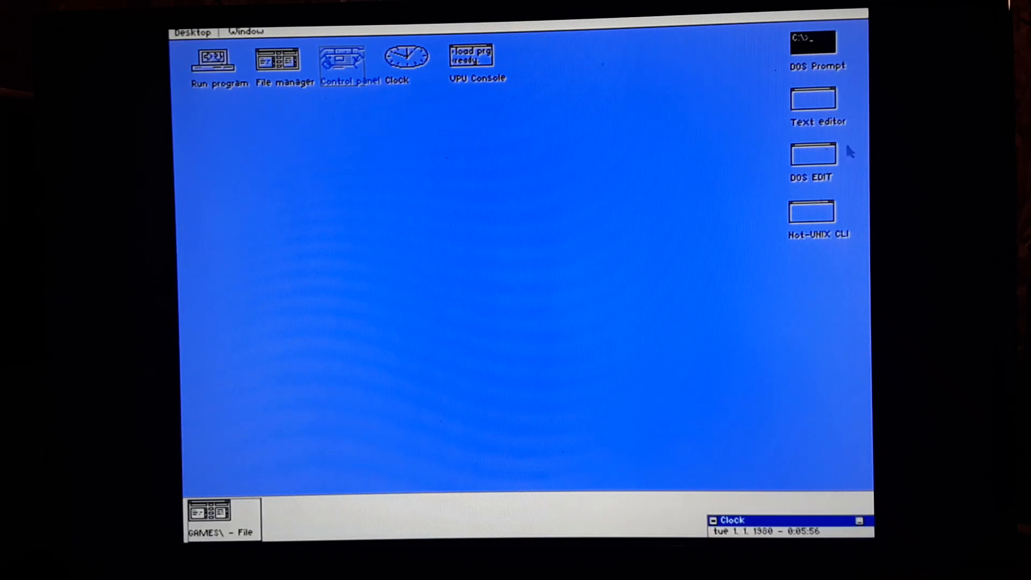
pyautogui.click(813, 153)
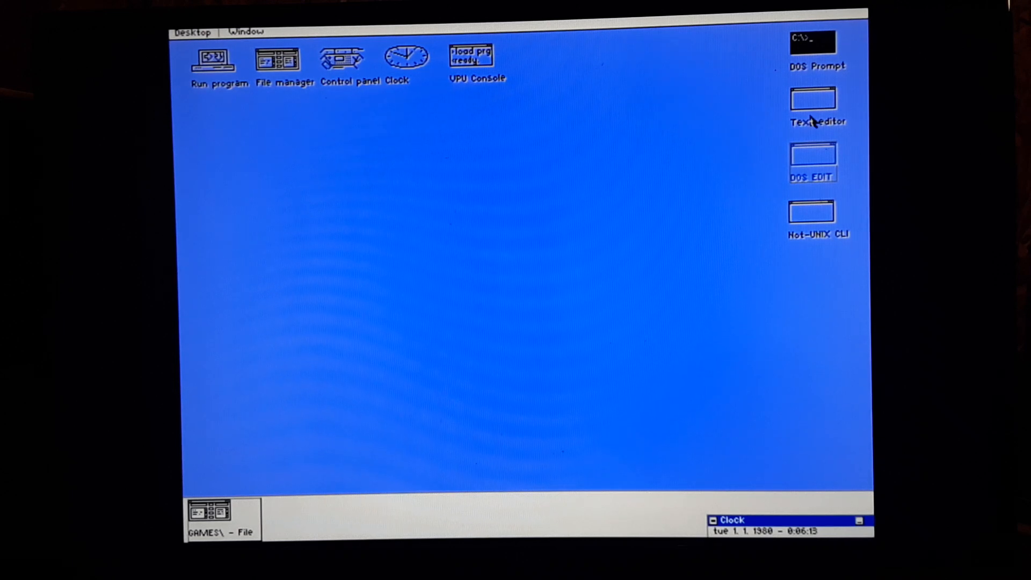
pyautogui.moveTo(830, 70)
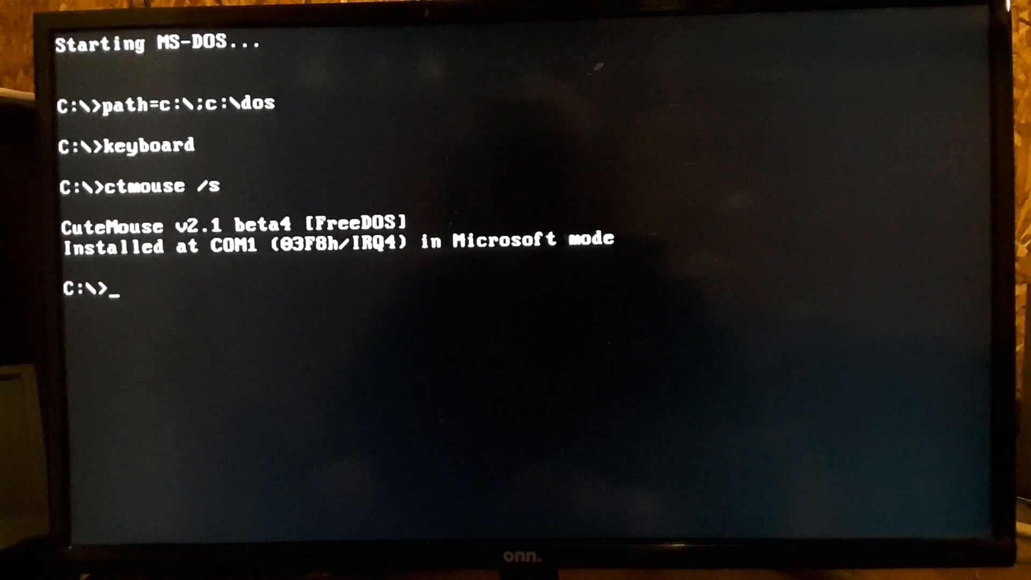
# - Run msd and review the COM Ports and LPT Ports details
pyautogui.write('msd')
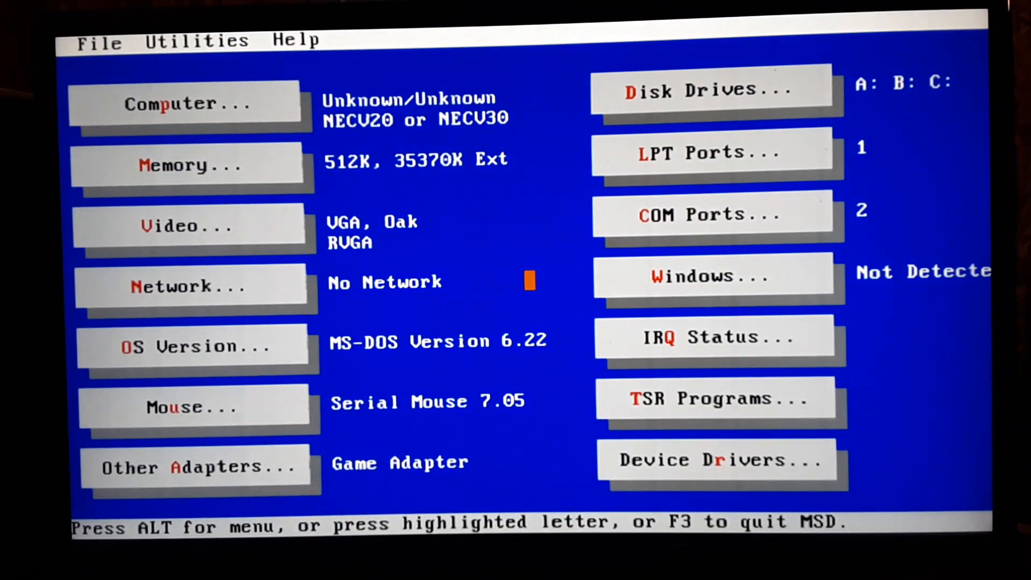
pyautogui.click(712, 214)
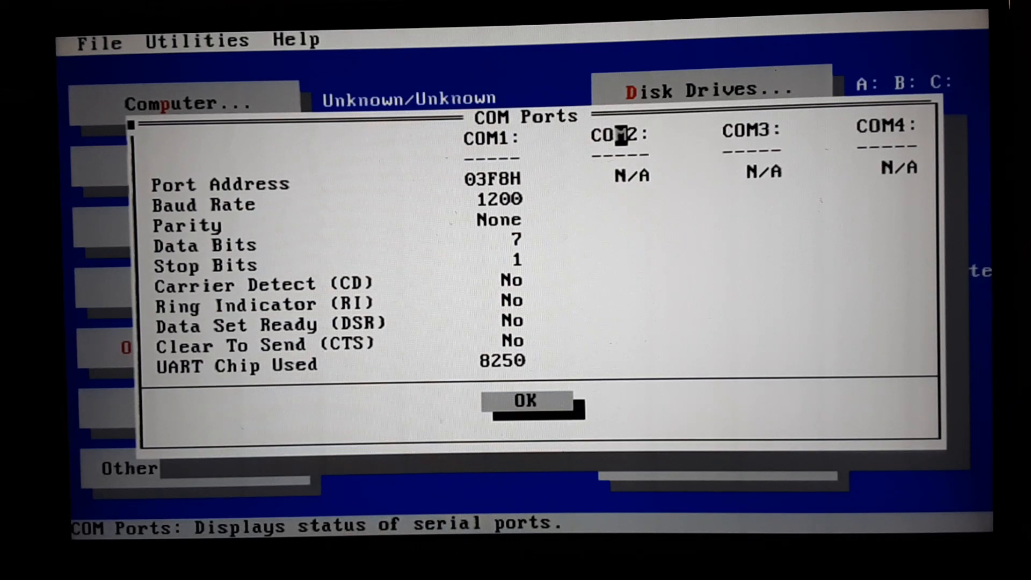
pyautogui.click(524, 401)
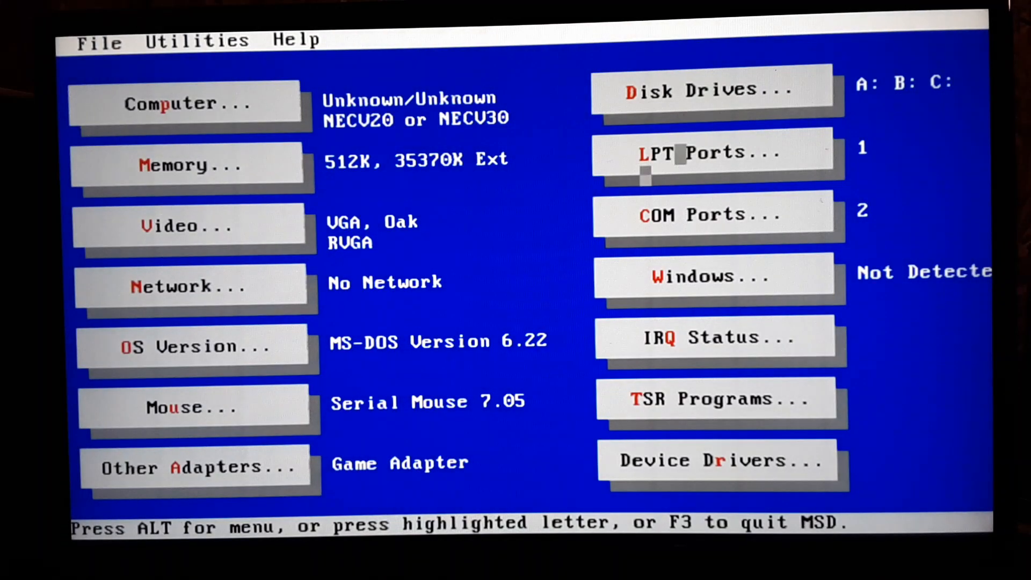
pyautogui.moveTo(716, 106)
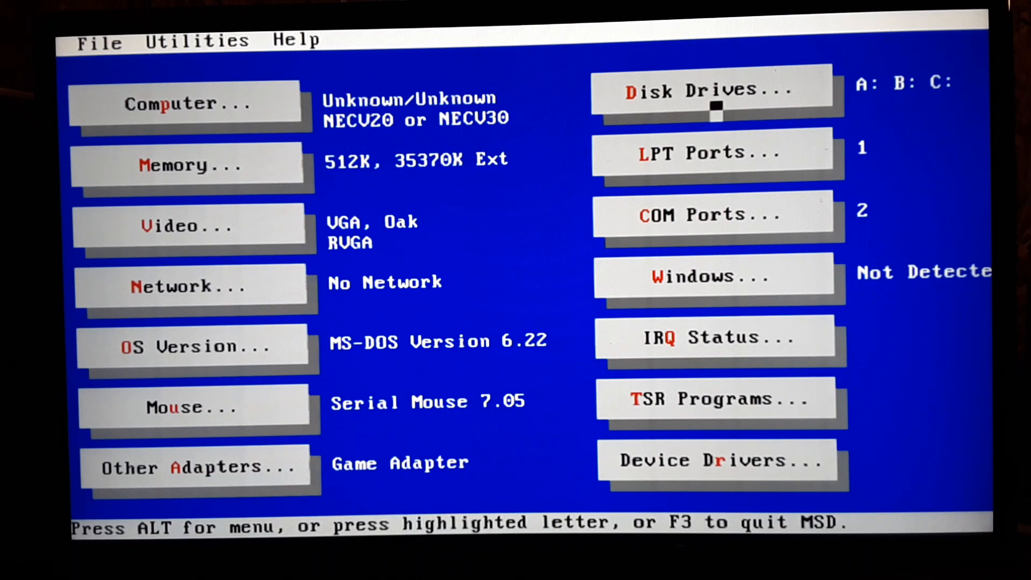
pyautogui.click(710, 153)
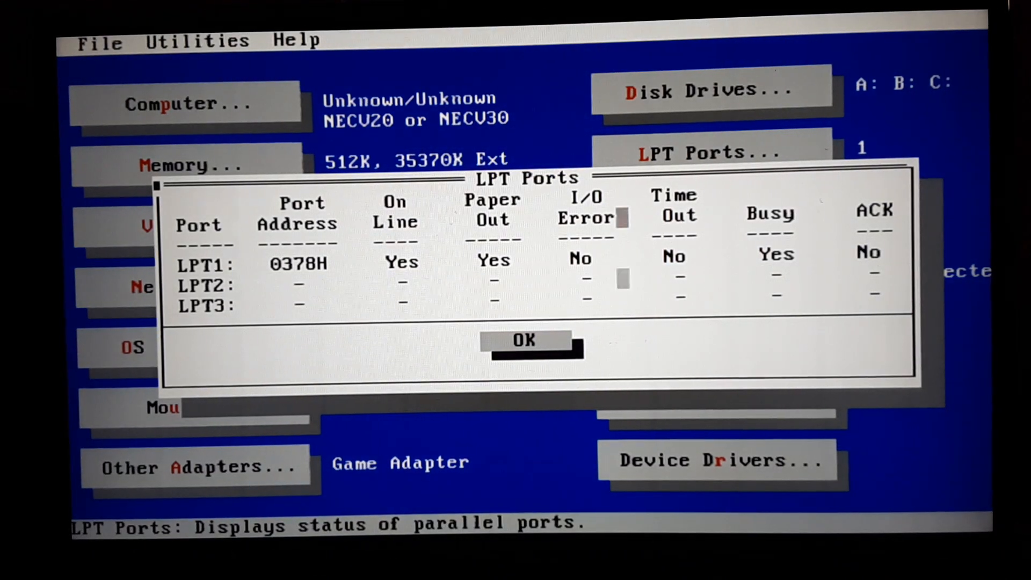
pyautogui.click(522, 341)
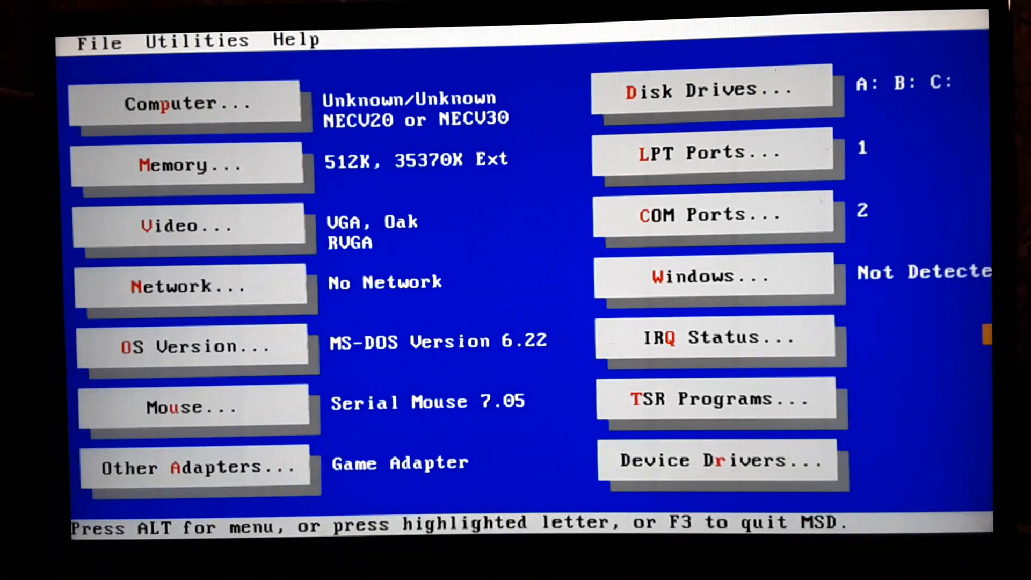
# - Review the IRQ Status table and the serial mouse details, ending on the main summary
pyautogui.click(717, 337)
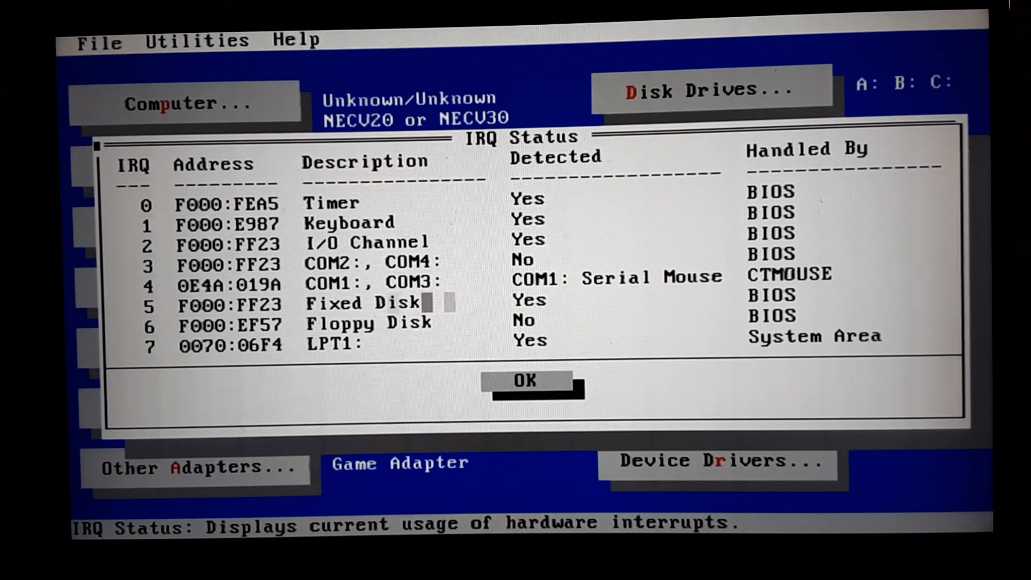
pyautogui.press('Down')
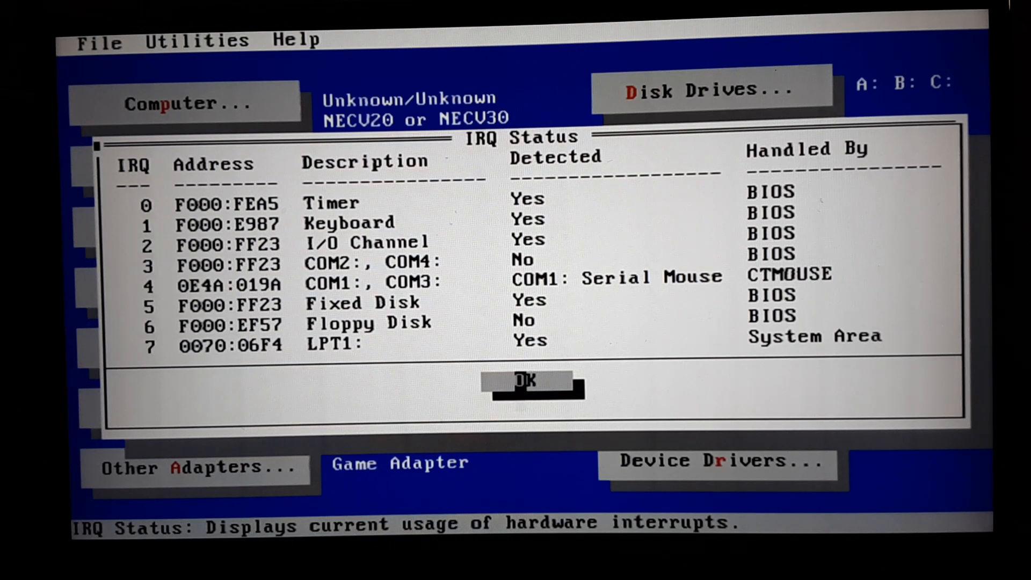
pyautogui.click(533, 381)
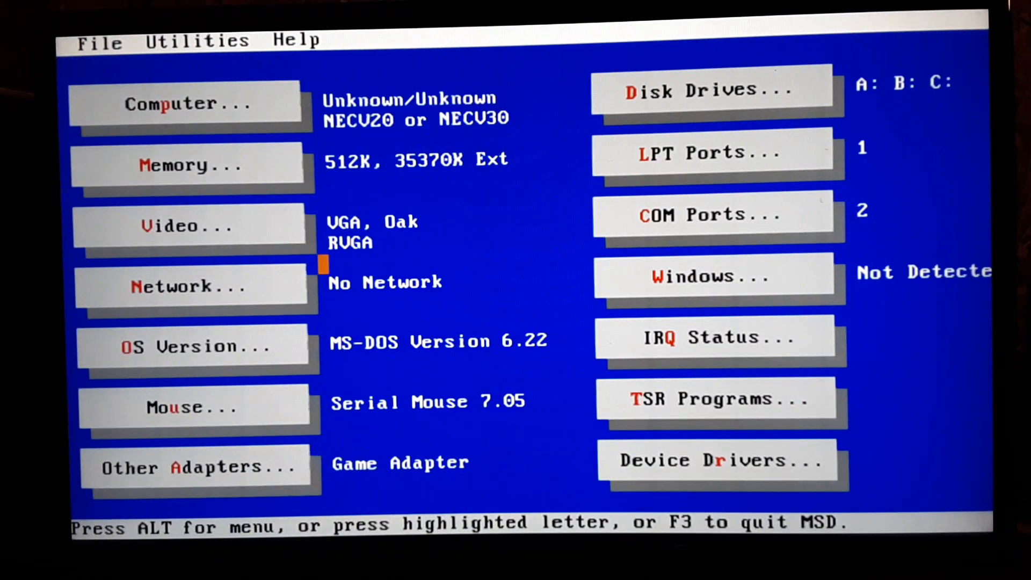
pyautogui.click(192, 407)
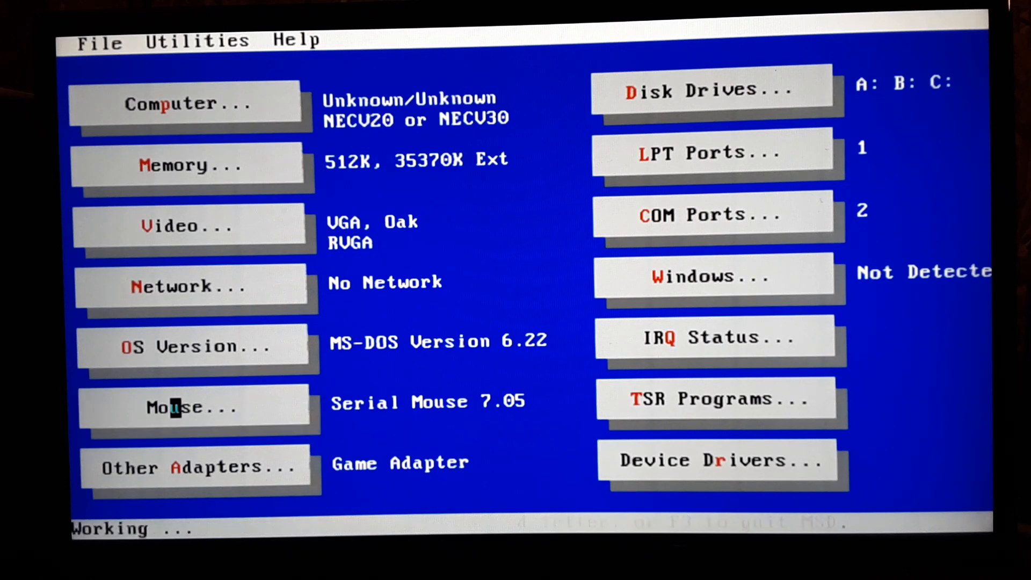
pyautogui.click(192, 408)
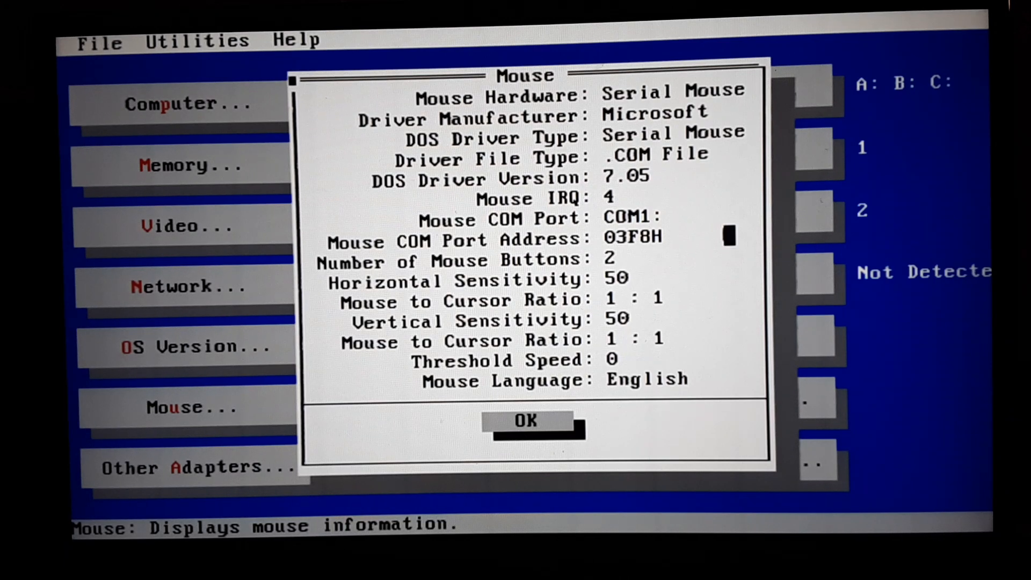
pyautogui.click(526, 421)
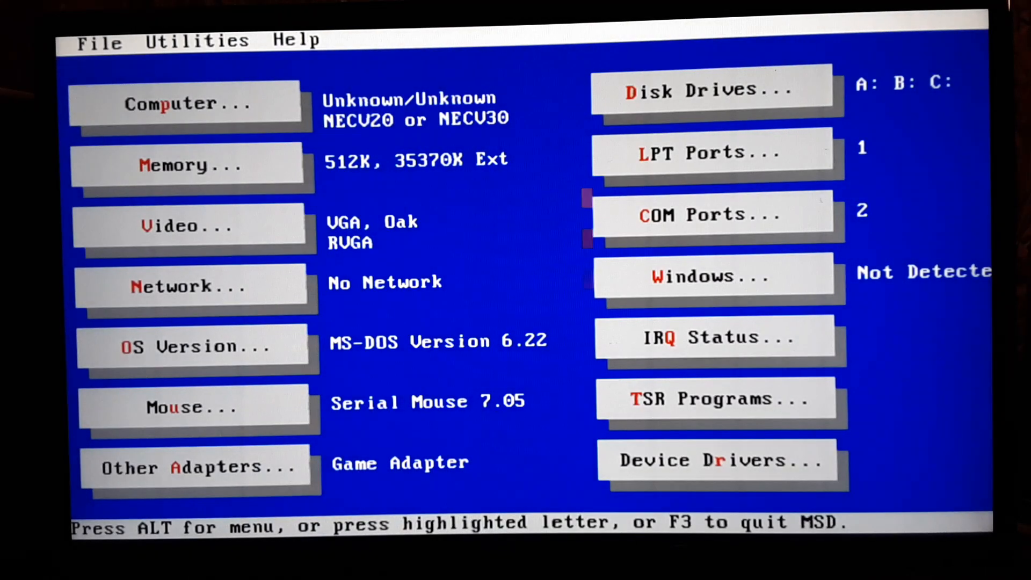
pyautogui.click(99, 39)
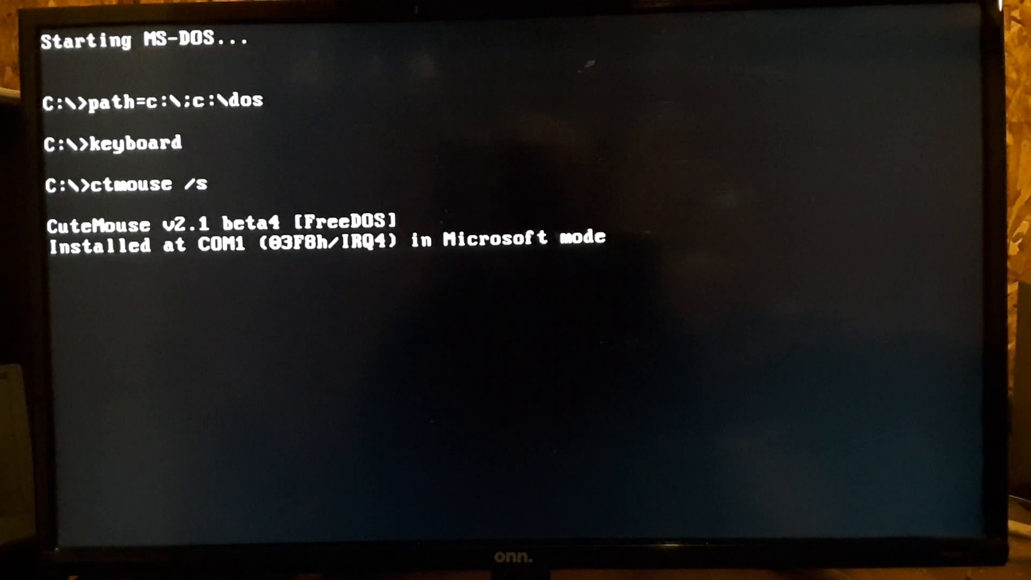
# - Probe the stalled MS-DOS startup with Enter after CuteMouse installs on COM1; no prompt appears
pyautogui.press('enter')
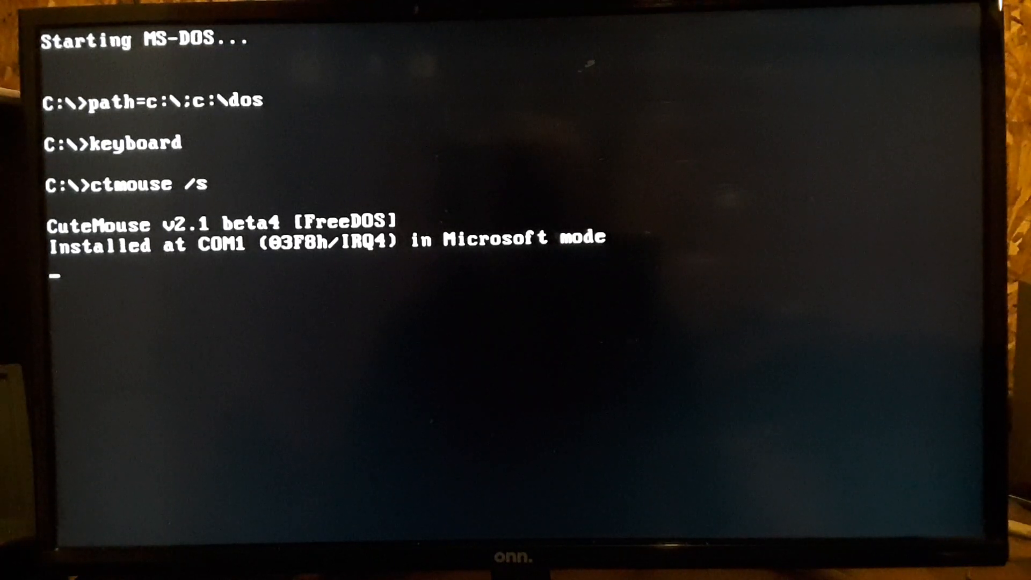